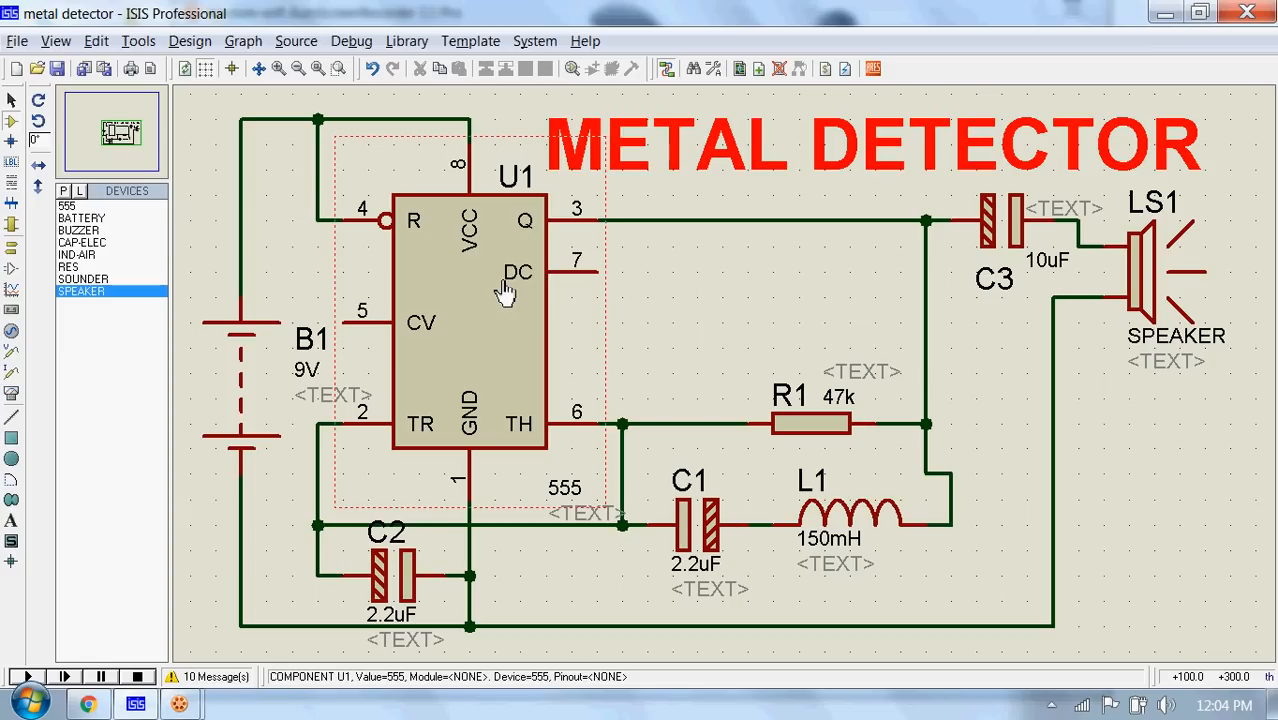
Run a brief simulation of the 555 metal detector with L1 at 150mH, then stop it
{"action": "left_click", "coordinate": [790, 420]}
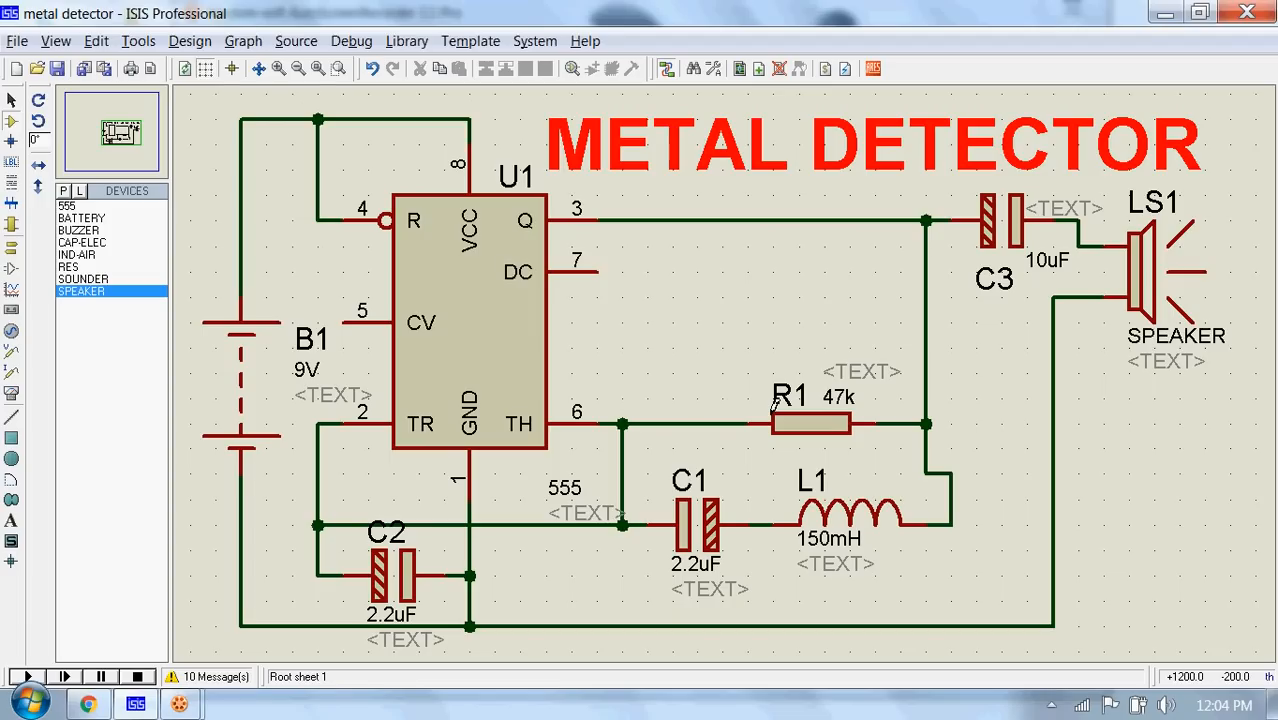
{"action": "mouse_move", "coordinate": [805, 490]}
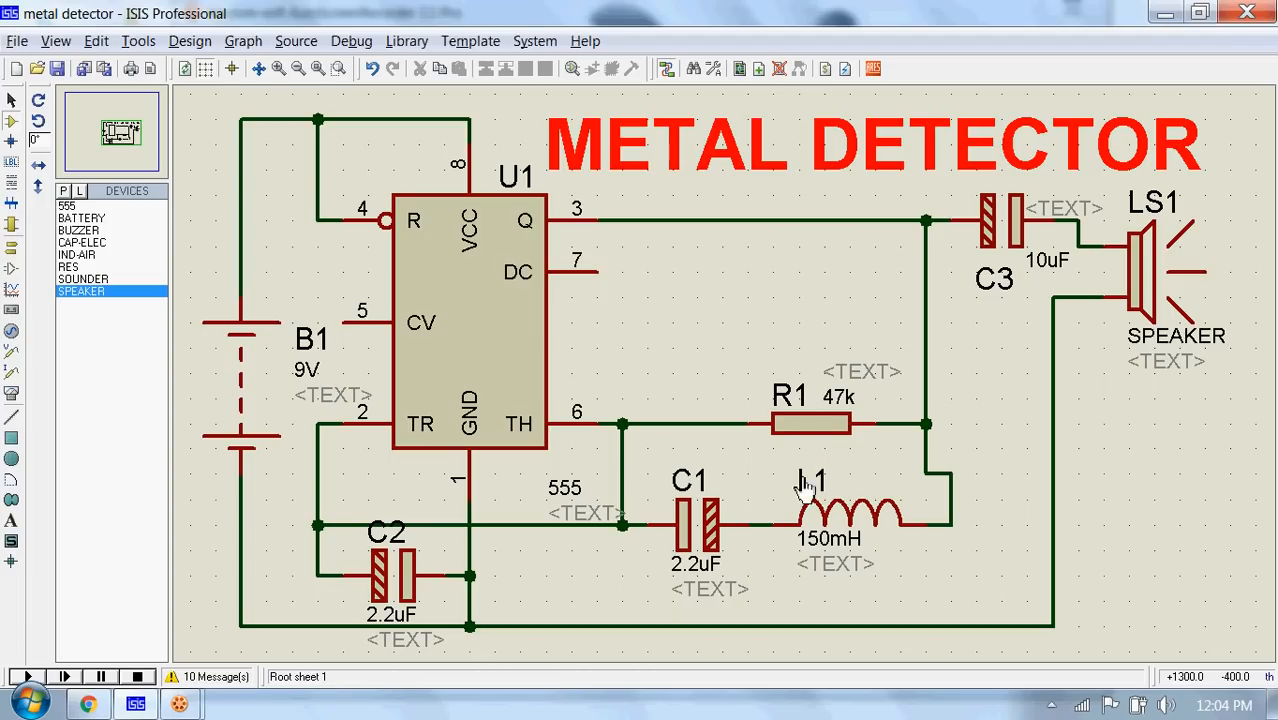
{"action": "left_click", "coordinate": [830, 517]}
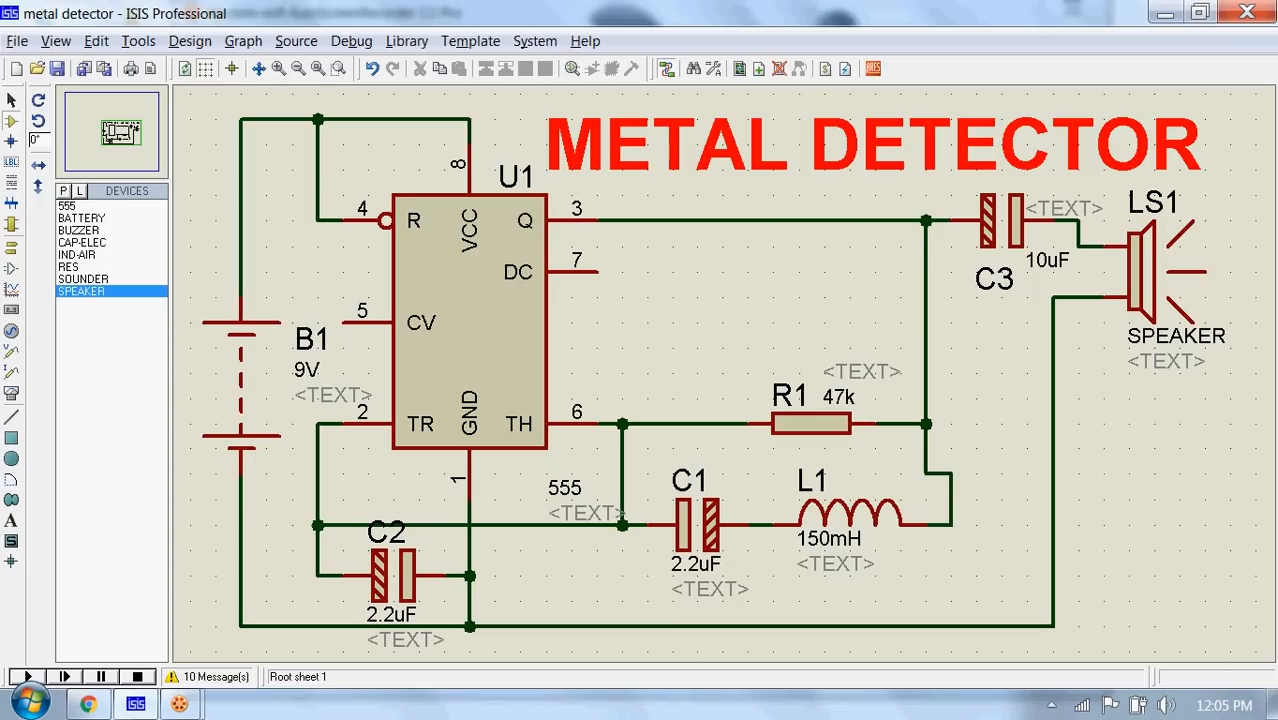
{"action": "mouse_move", "coordinate": [1272, 52]}
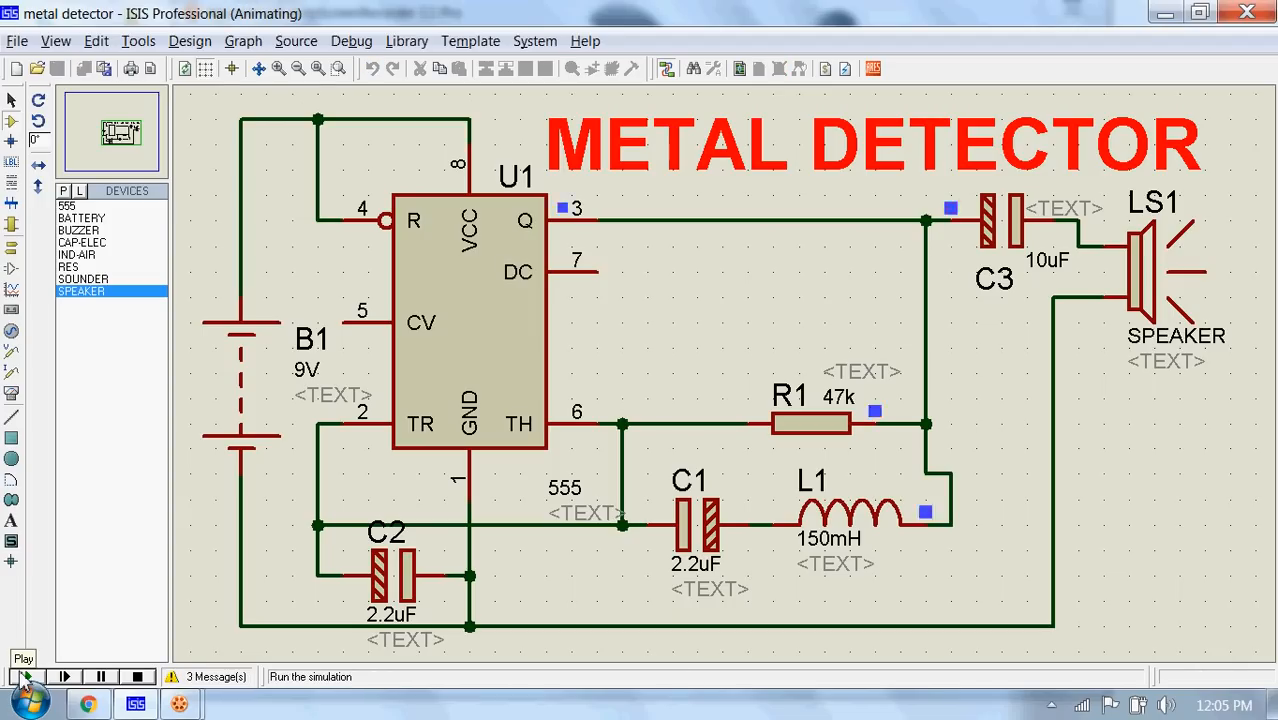
{"action": "left_click", "coordinate": [24, 677]}
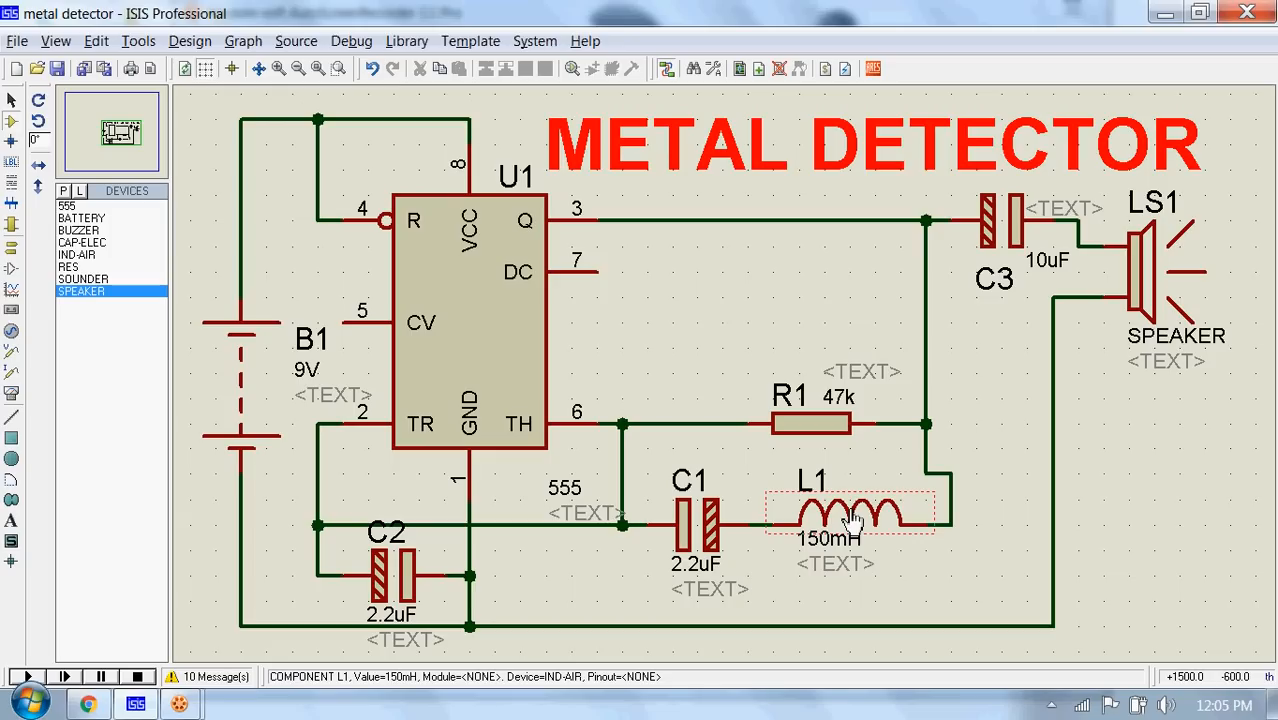
Set L1's inductance to 300mH, then run and stop the simulation
{"action": "double_click", "coordinate": [850, 515]}
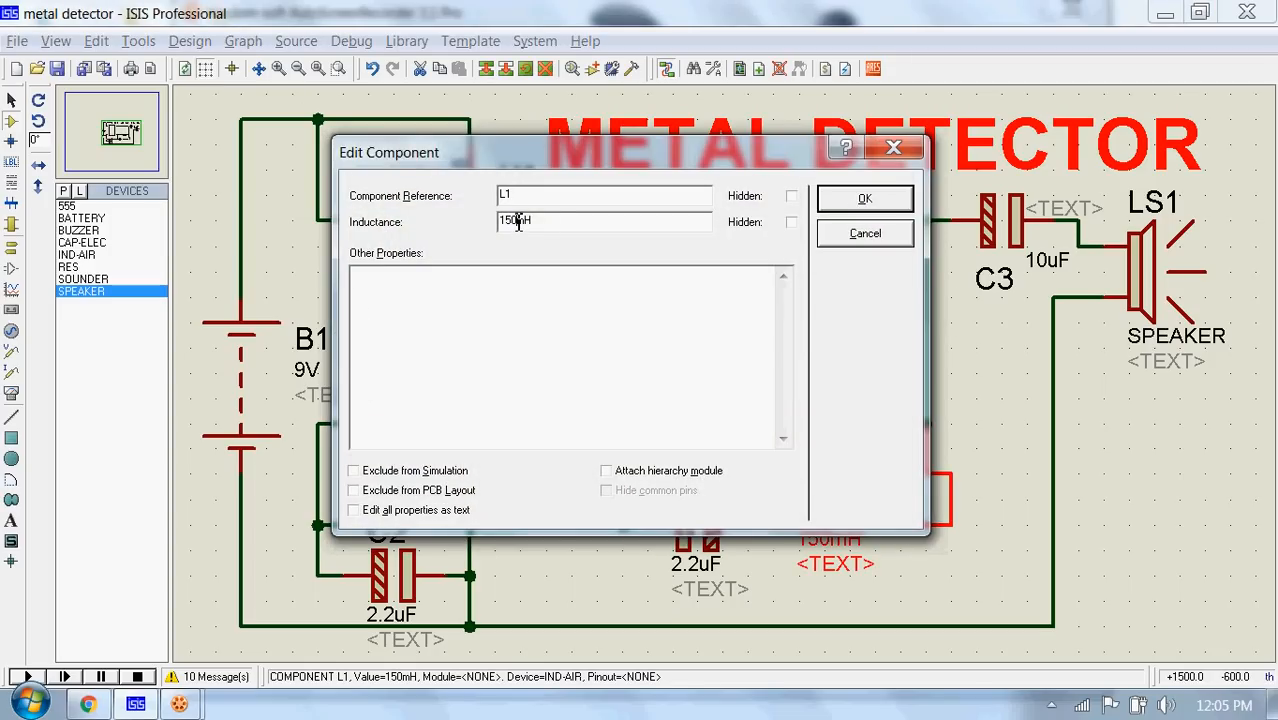
{"action": "left_click", "coordinate": [864, 198]}
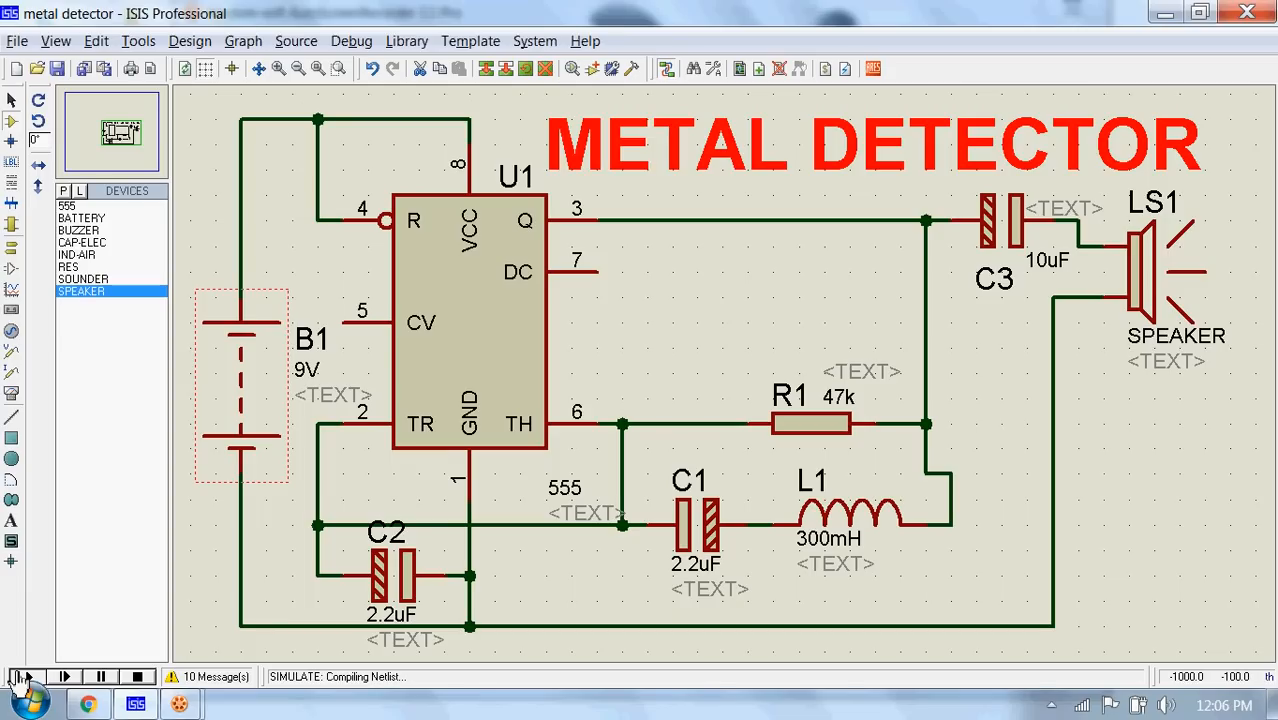
{"action": "left_click", "coordinate": [63, 677]}
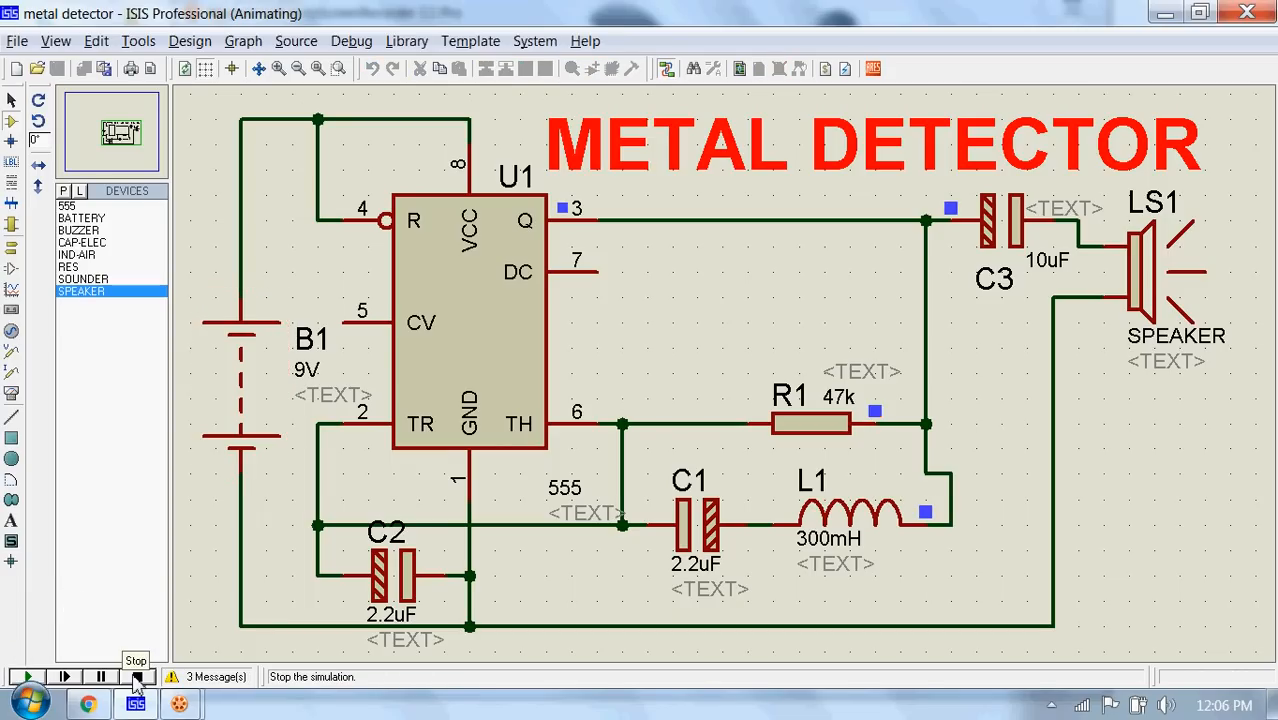
{"action": "left_click", "coordinate": [136, 677]}
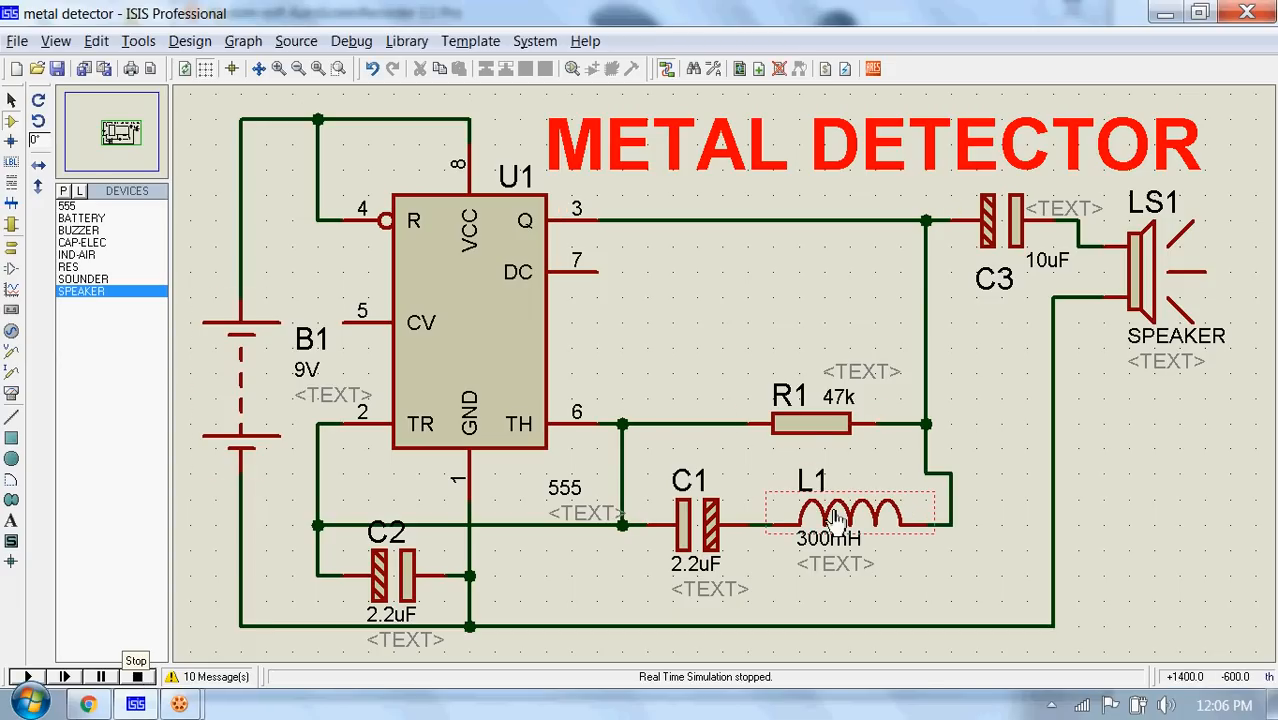
Enter 600mH as L1's inductance in the Edit Component dialog and confirm
{"action": "double_click", "coordinate": [850, 515]}
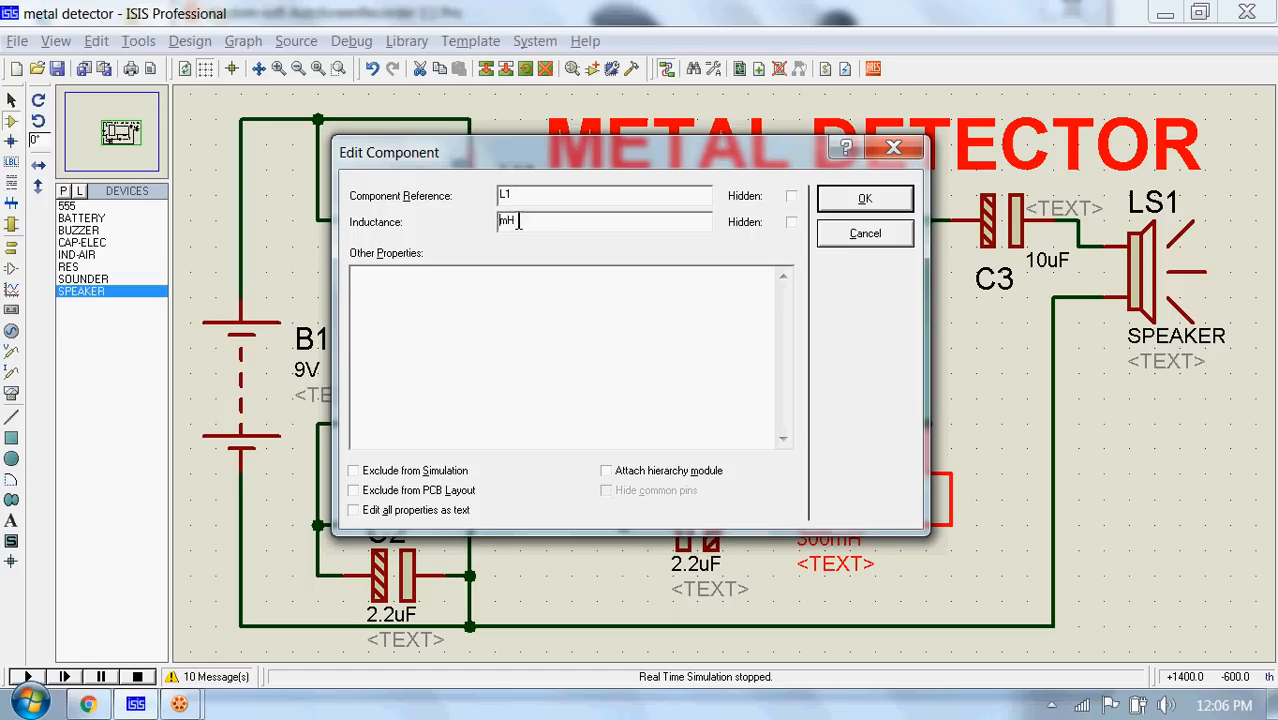
{"action": "type", "text": "600mH"}
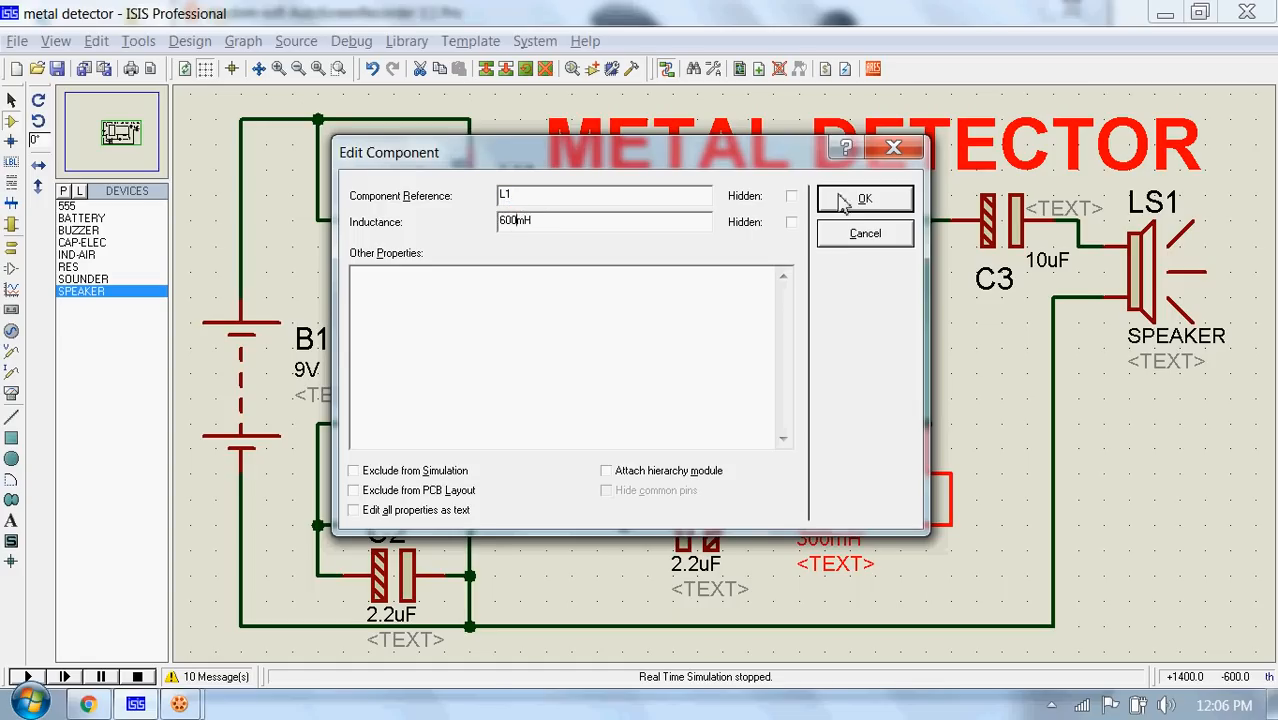
{"action": "left_click", "coordinate": [864, 198]}
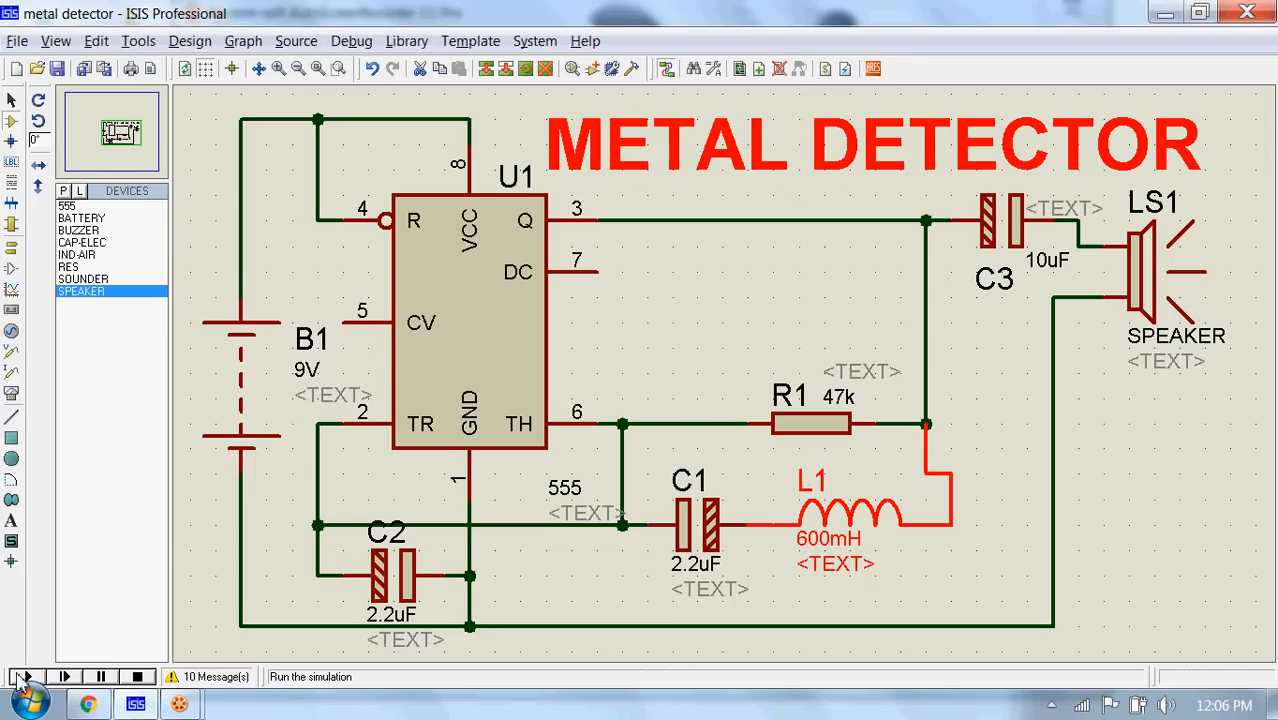
Run the metal detector simulation with L1 at 600mH, then stop it
{"action": "left_click", "coordinate": [63, 676]}
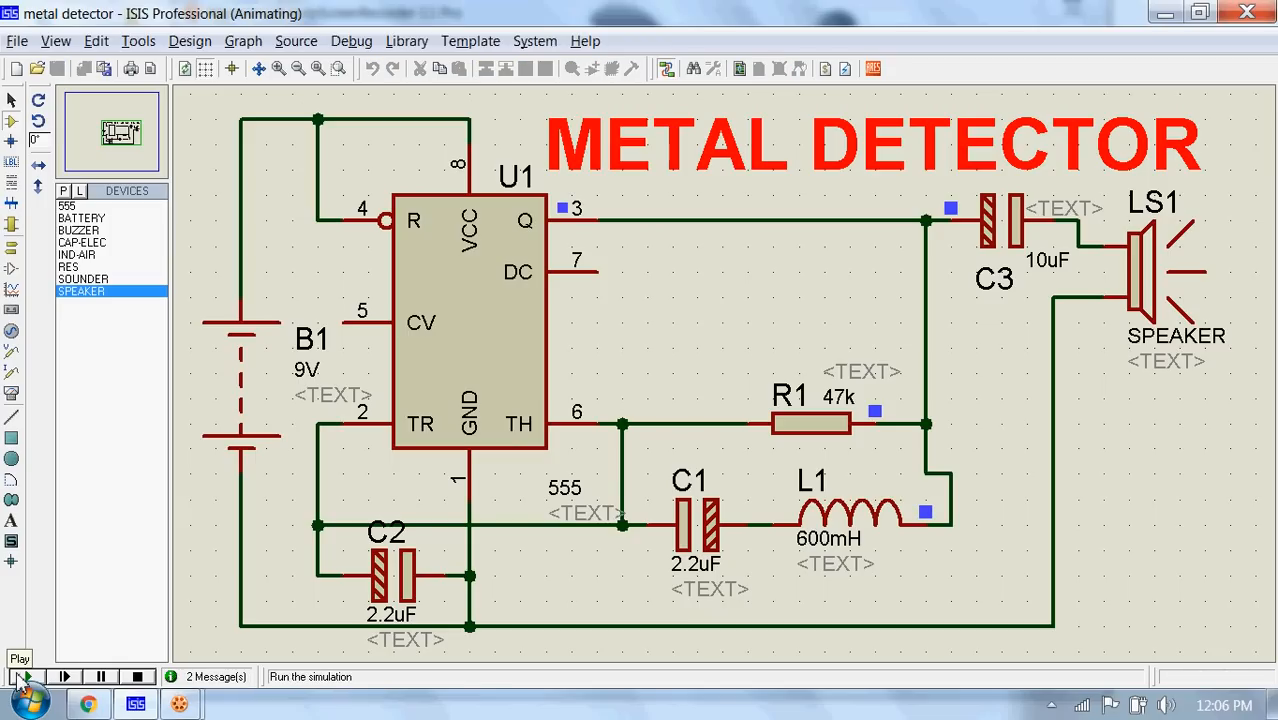
{"action": "left_click", "coordinate": [24, 677]}
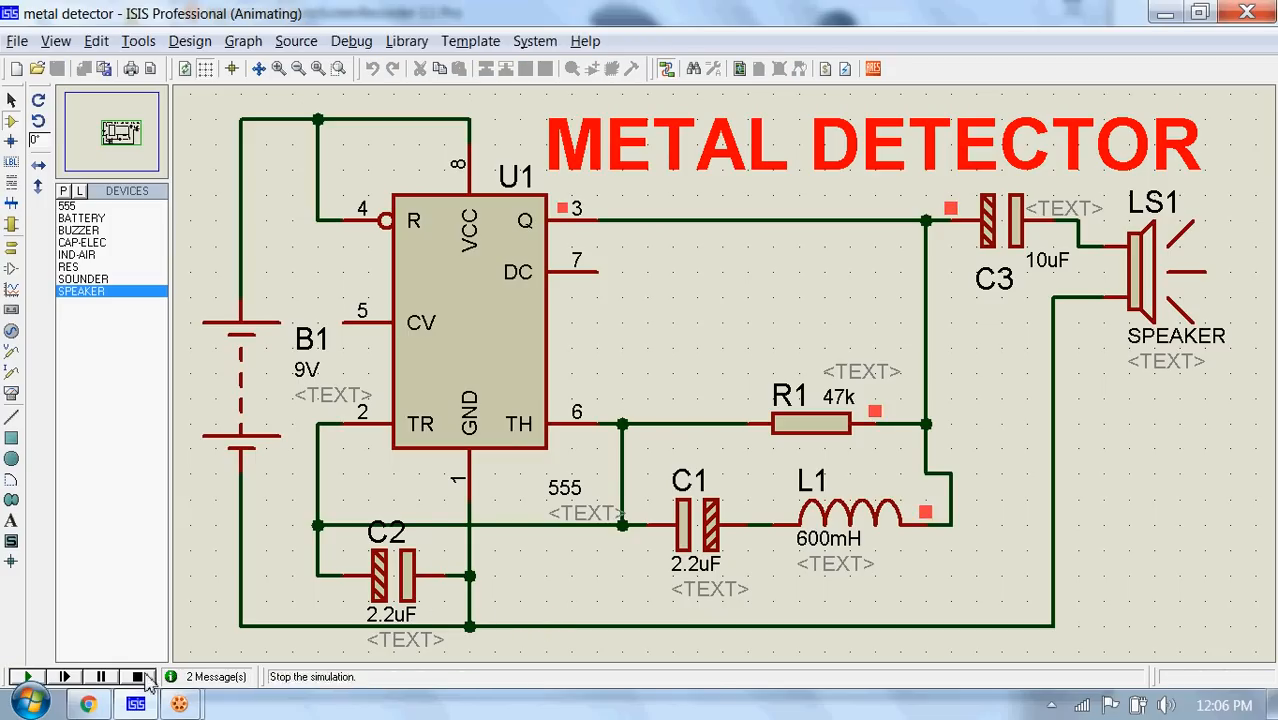
{"action": "left_click", "coordinate": [138, 677]}
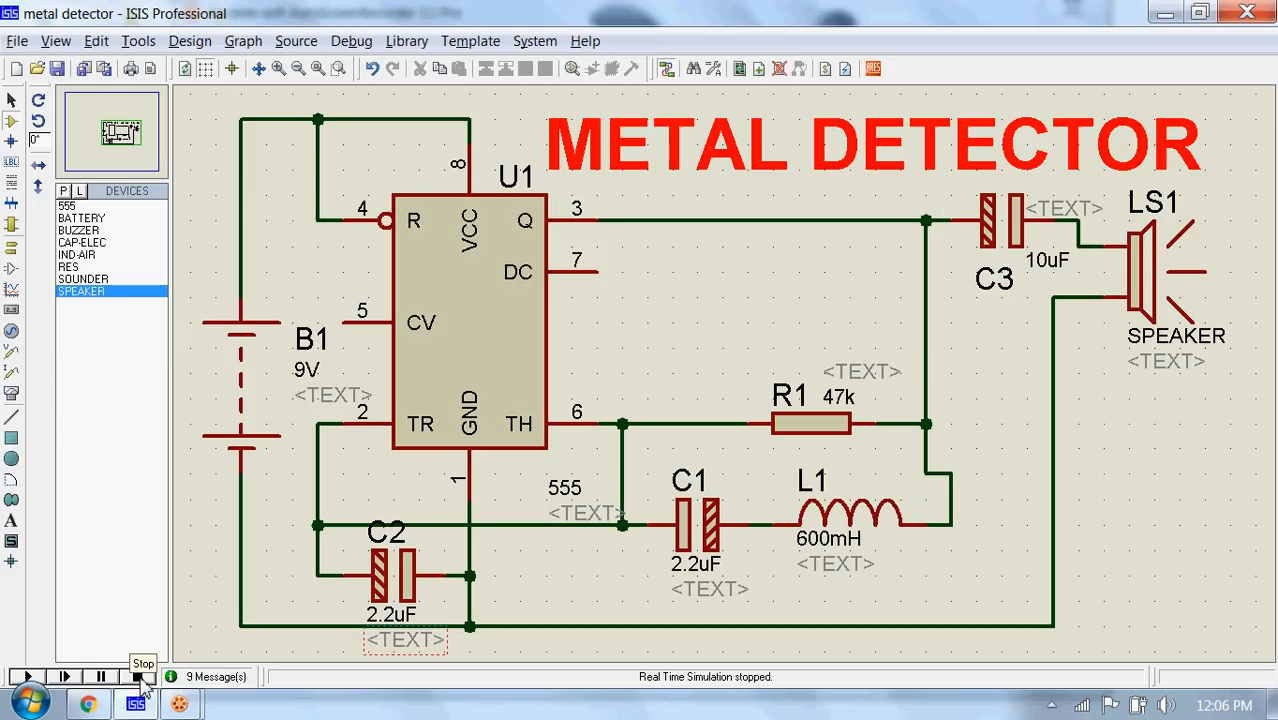